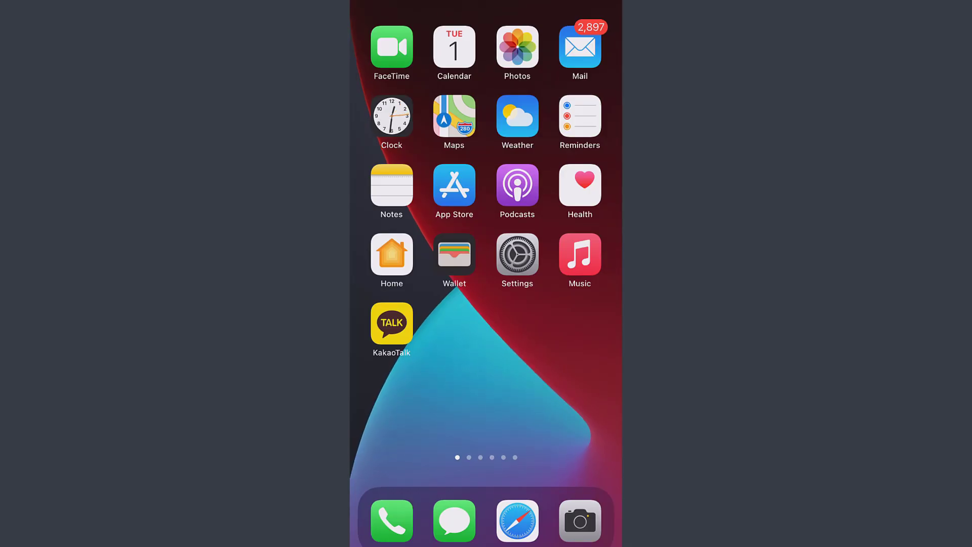
- Launch KakaoTalk from the home screen to show the Friends list
left_click(391, 323)
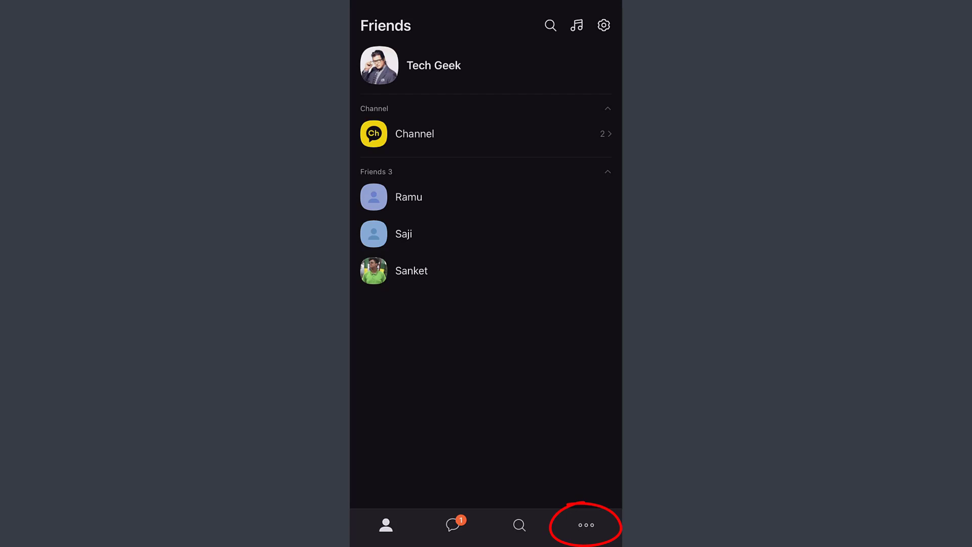
- Go through More and Settings to the Support help page
left_click(585, 524)
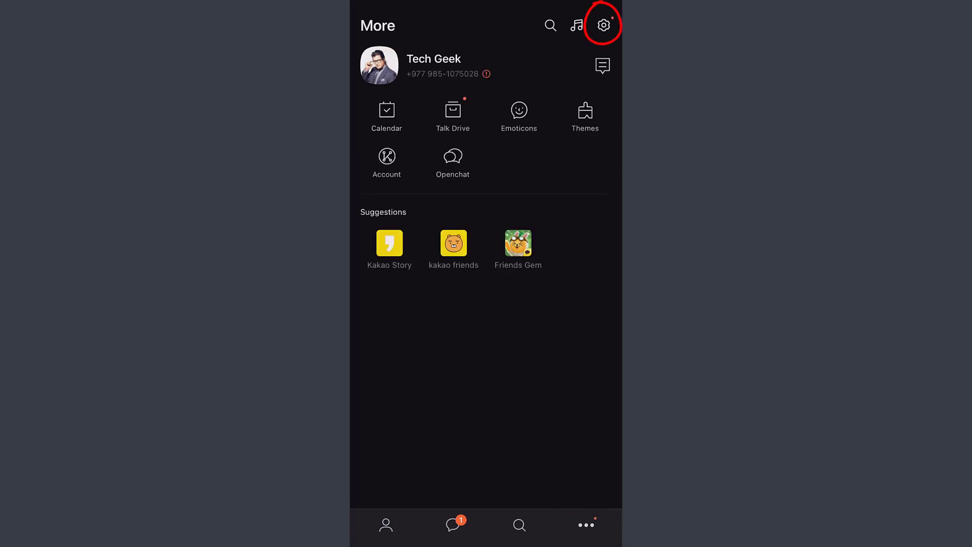
left_click(603, 25)
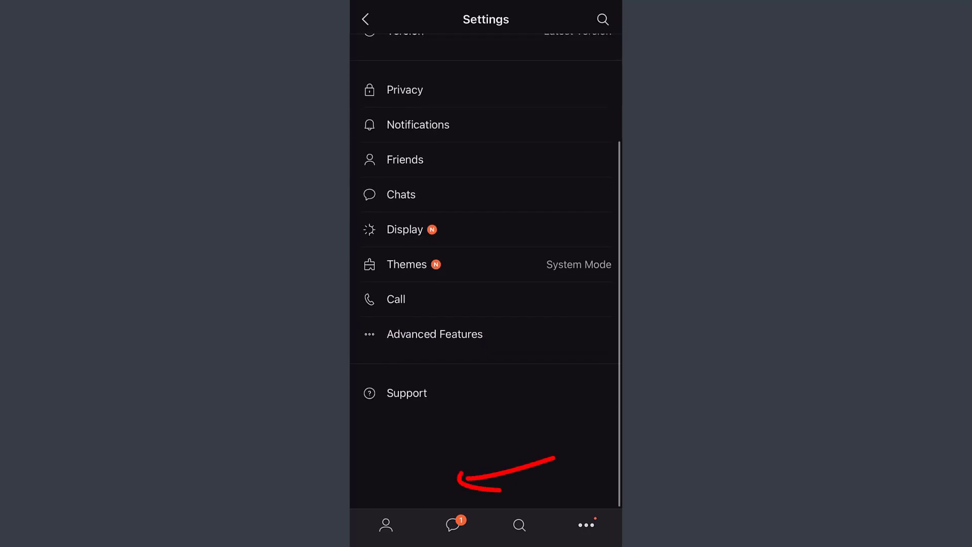
left_click(407, 392)
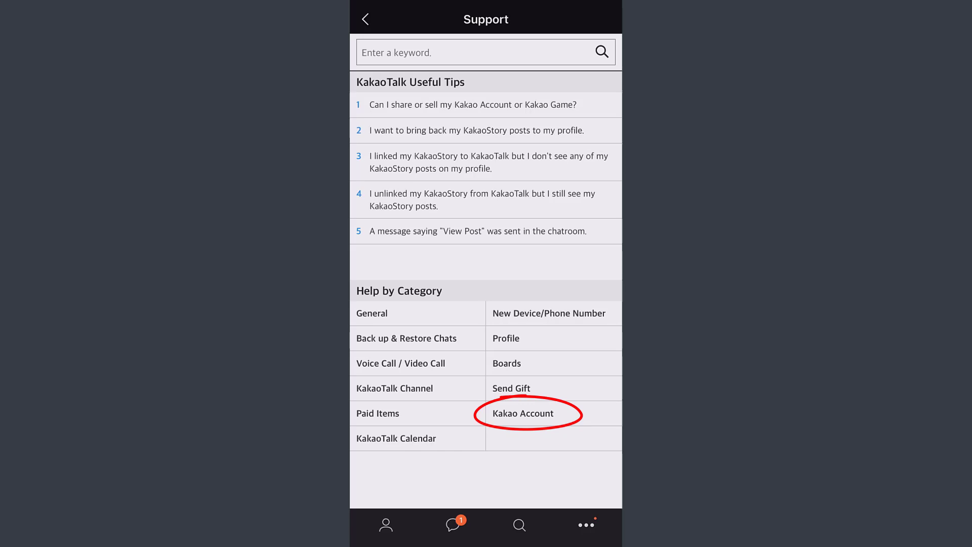
- Open the Kakao Account help article 'How do I delete my Kakao Account?' and follow its Delete Kakao Account link
left_click(522, 413)
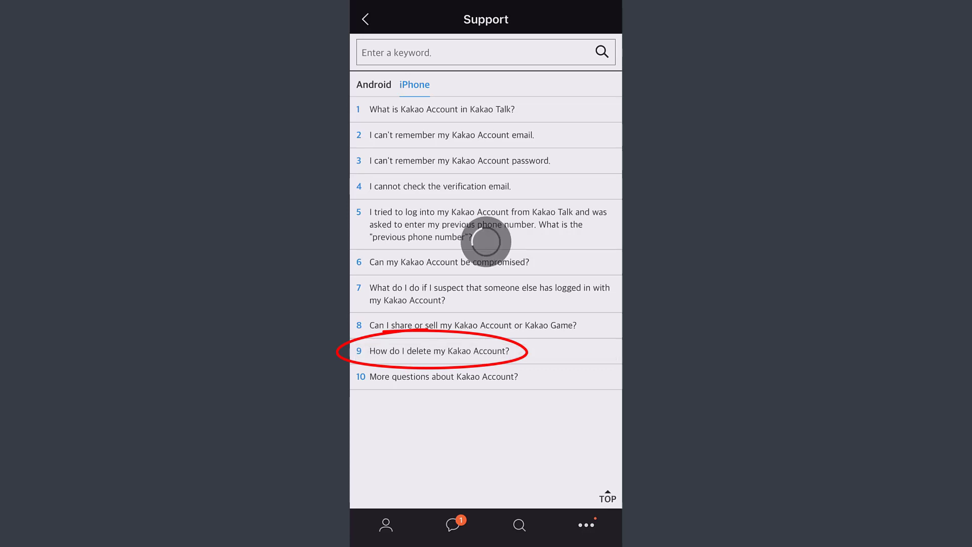
left_click(437, 351)
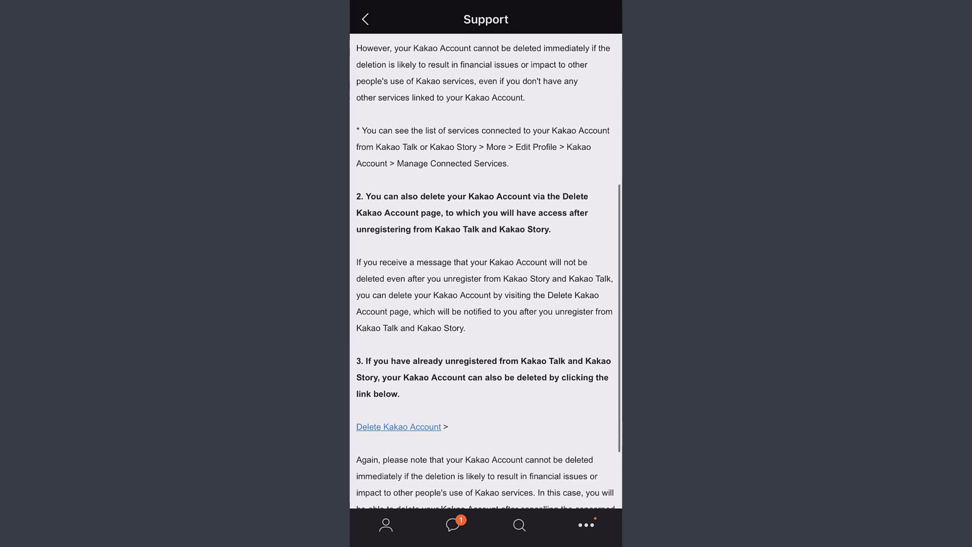
scroll("up", 3)
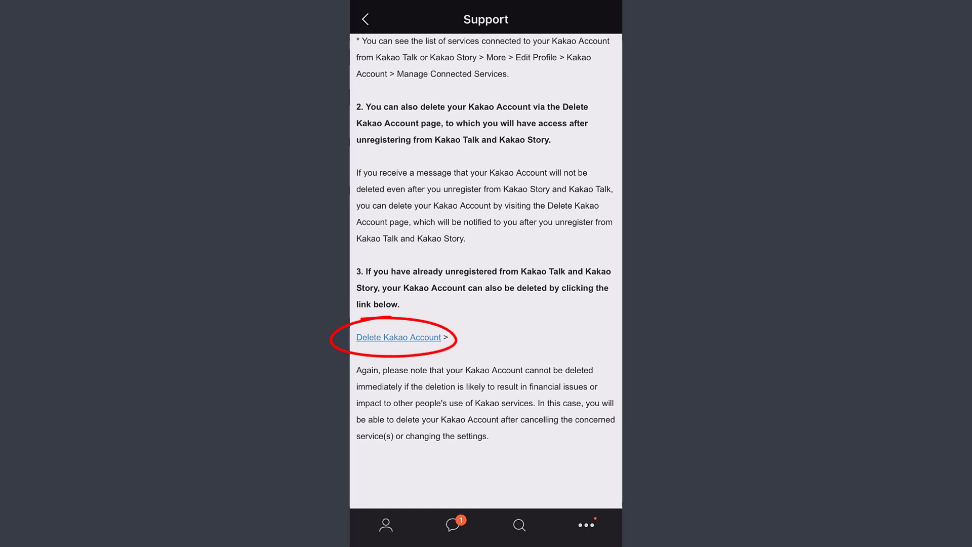
left_click(399, 336)
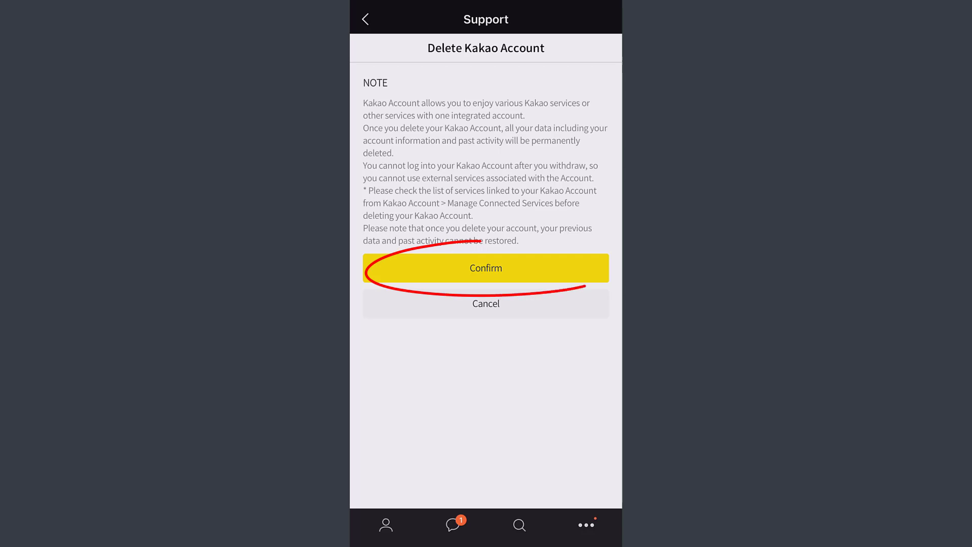
- Confirm the Delete Kakao Account notice to reach the Kakao login page
left_click(485, 268)
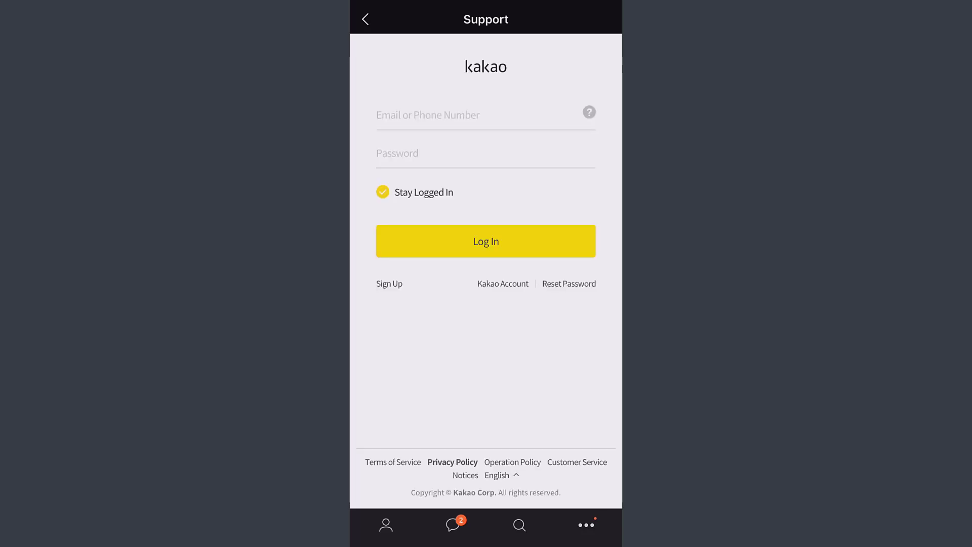